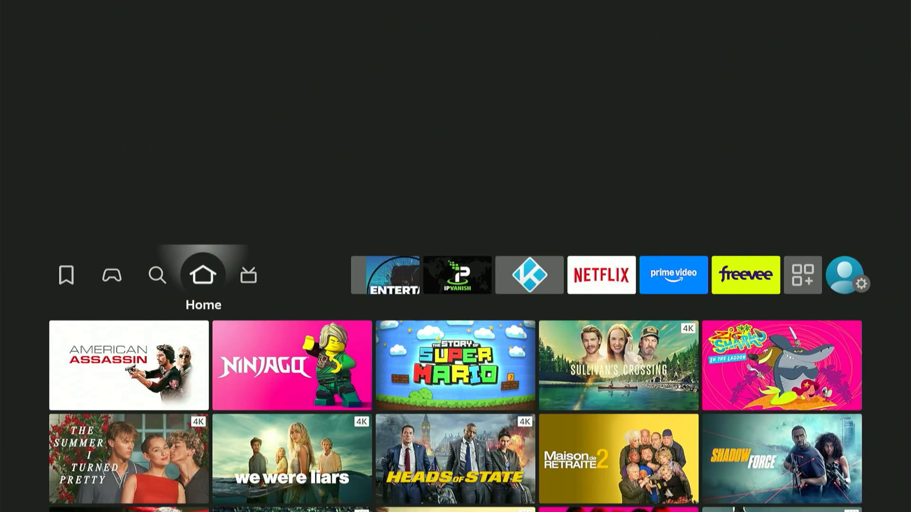
Search Fire TV for 'downloader' and choose the Downloader suggestion to show its results.
{"action": "left_click", "coordinate": [156, 275]}
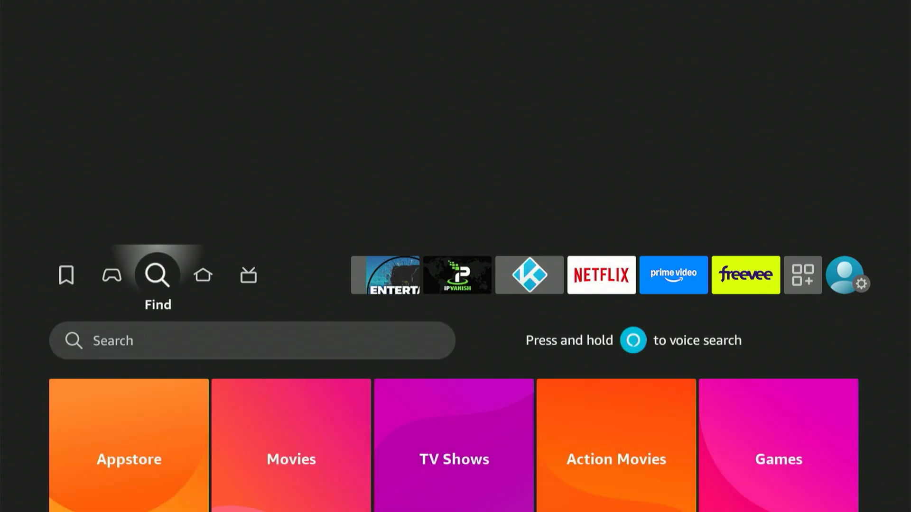
{"action": "scroll", "scroll_direction": "down", "scroll_amount": 3}
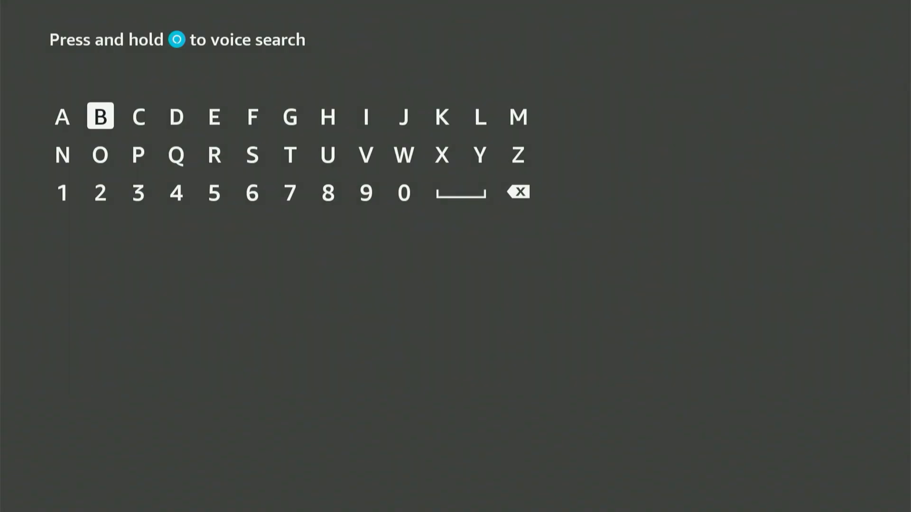
{"action": "left_click", "coordinate": [100, 155]}
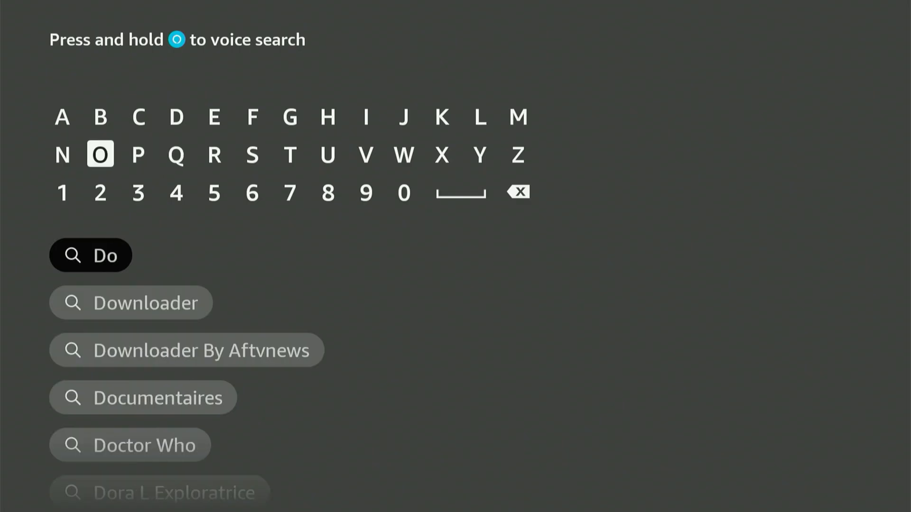
{"action": "left_click", "coordinate": [403, 154]}
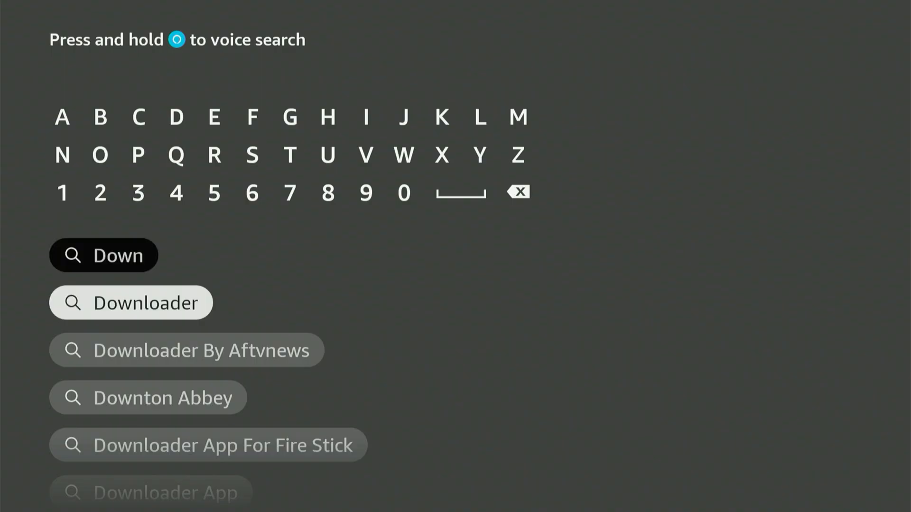
{"action": "left_click", "coordinate": [130, 301]}
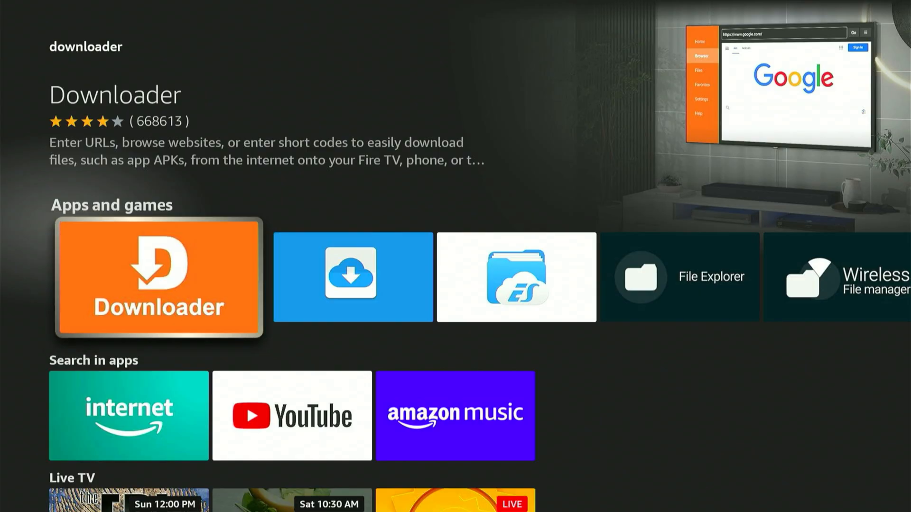
Install the Downloader app from its store page and return to the home screen.
{"action": "left_click", "coordinate": [159, 278]}
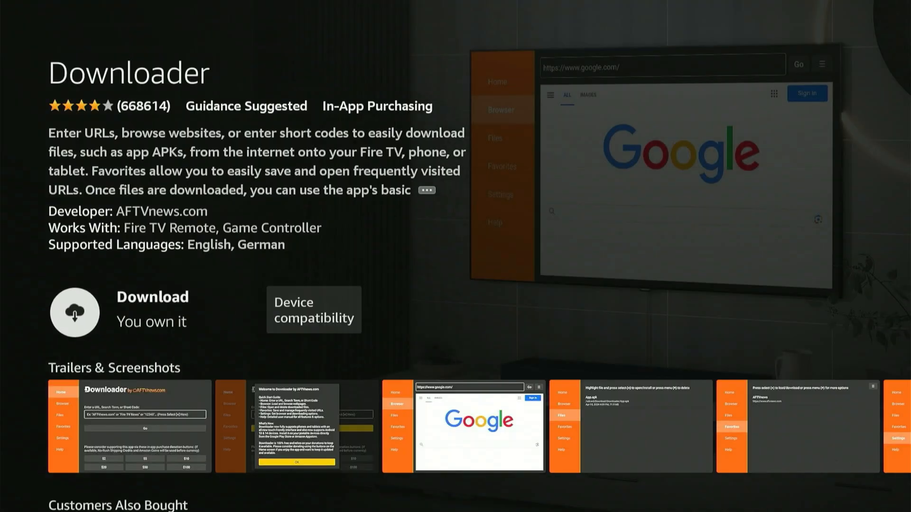
{"action": "left_click", "coordinate": [74, 313]}
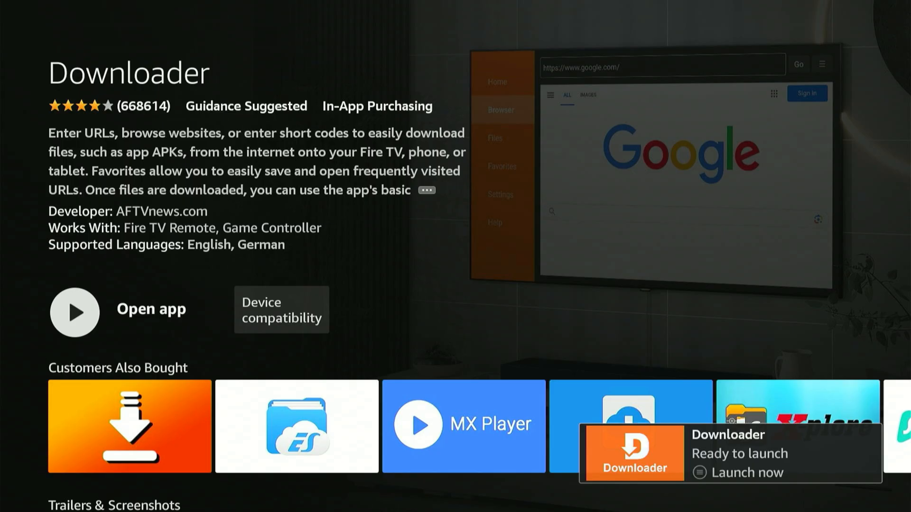
{"action": "key", "text": "Home"}
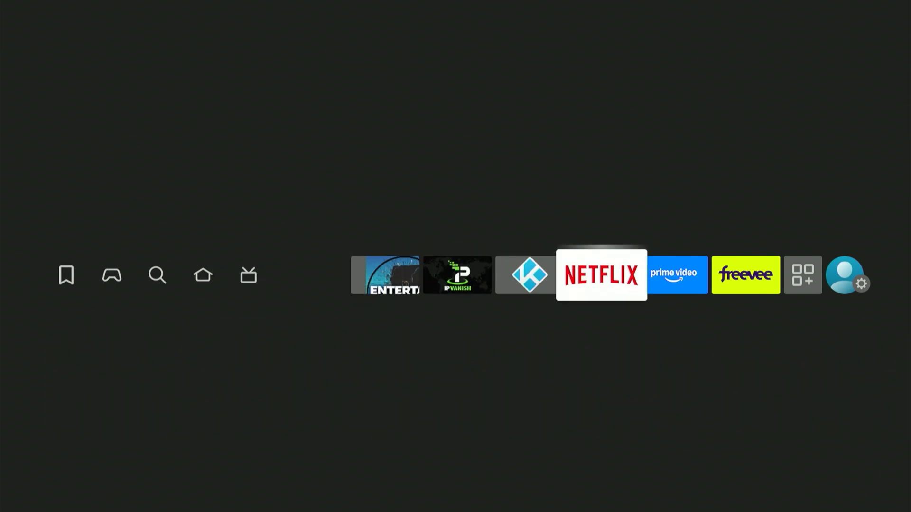
Go into Settings and open the My Fire TV page.
{"action": "left_click", "coordinate": [846, 275]}
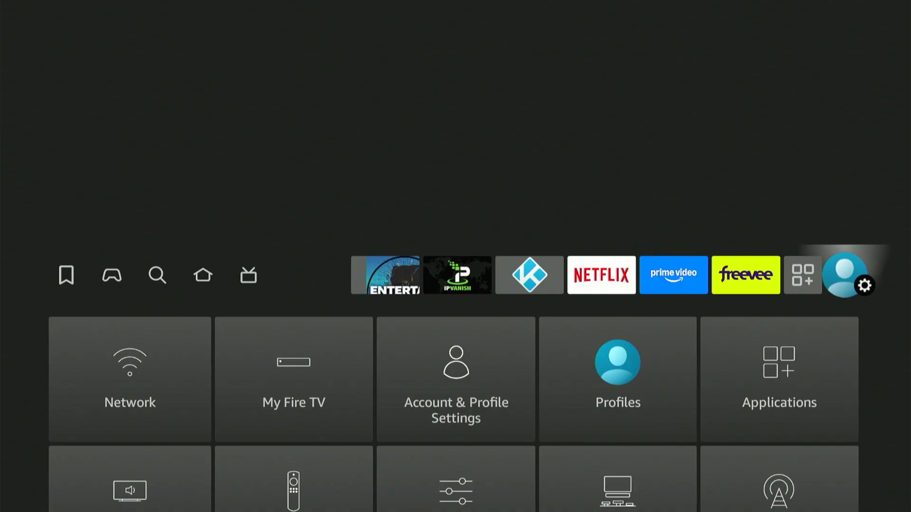
{"action": "scroll", "scroll_direction": "down", "scroll_amount": 3}
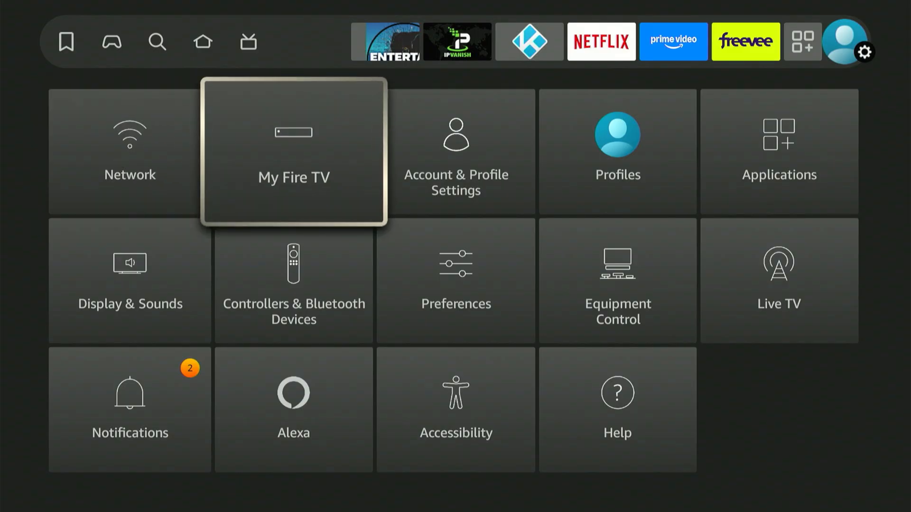
{"action": "left_click", "coordinate": [293, 151]}
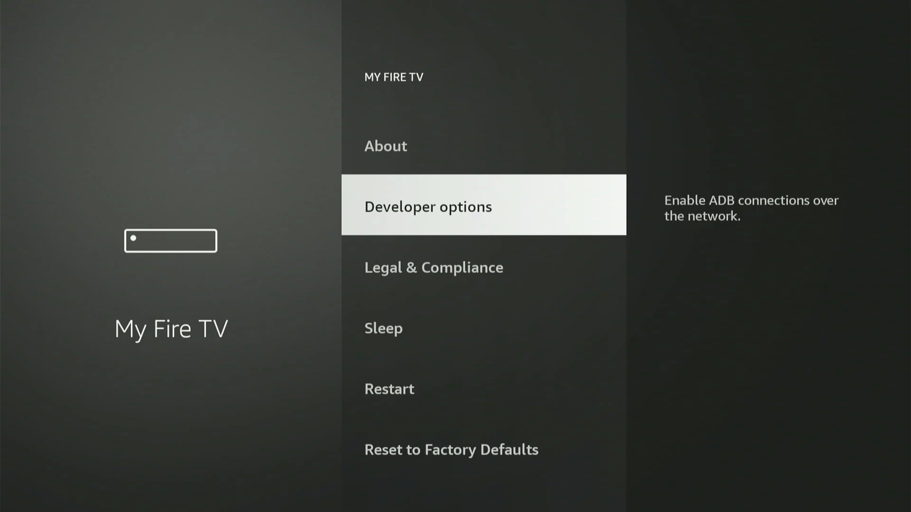
Unlock Developer options via About and reach the Install Unknown Apps list.
{"action": "key", "text": "Up"}
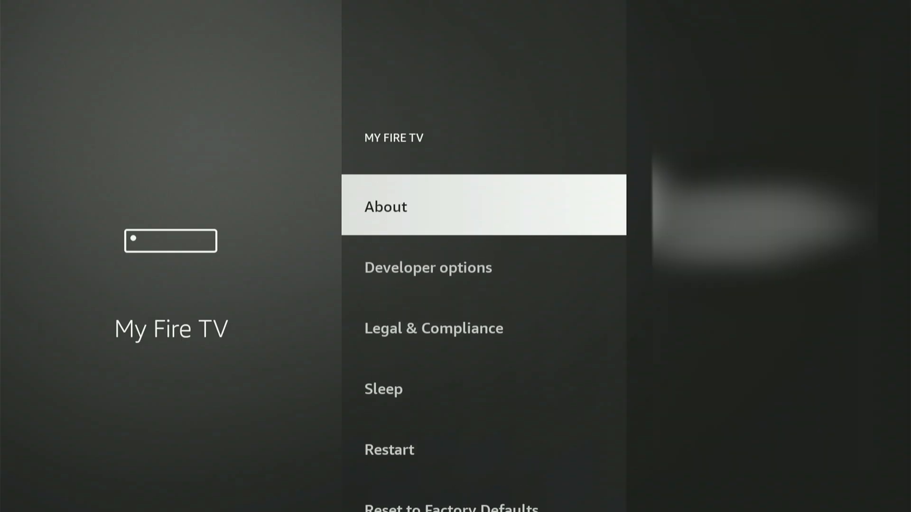
{"action": "left_click", "coordinate": [385, 205]}
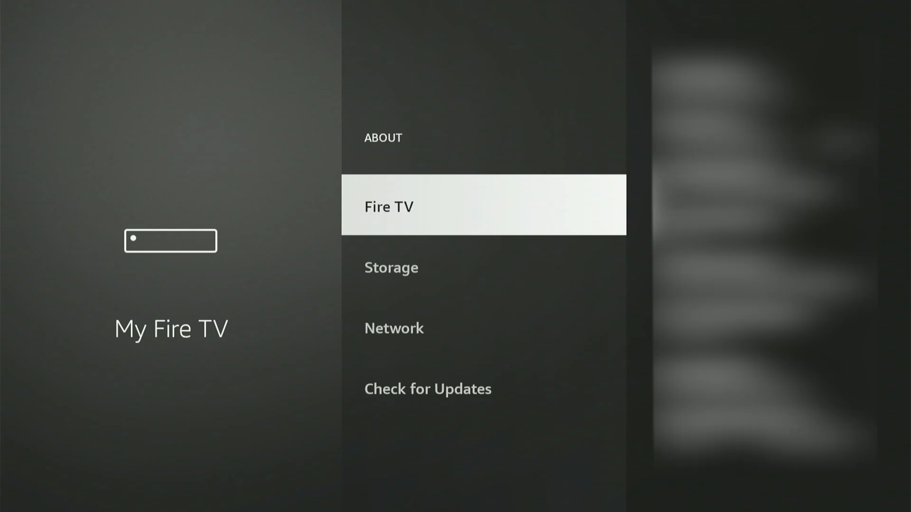
{"action": "left_click", "coordinate": [388, 205]}
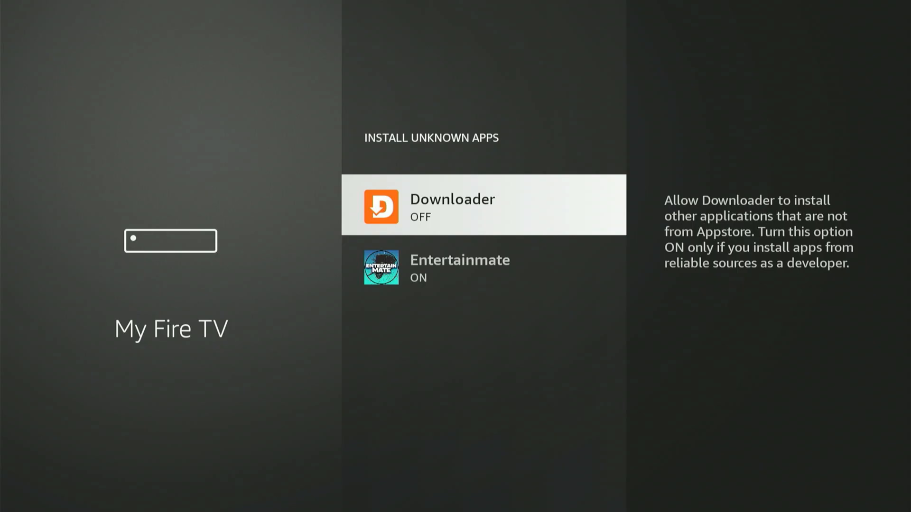
Allow Downloader to install unknown apps, then open Your Apps & Channels.
{"action": "left_click", "coordinate": [482, 205]}
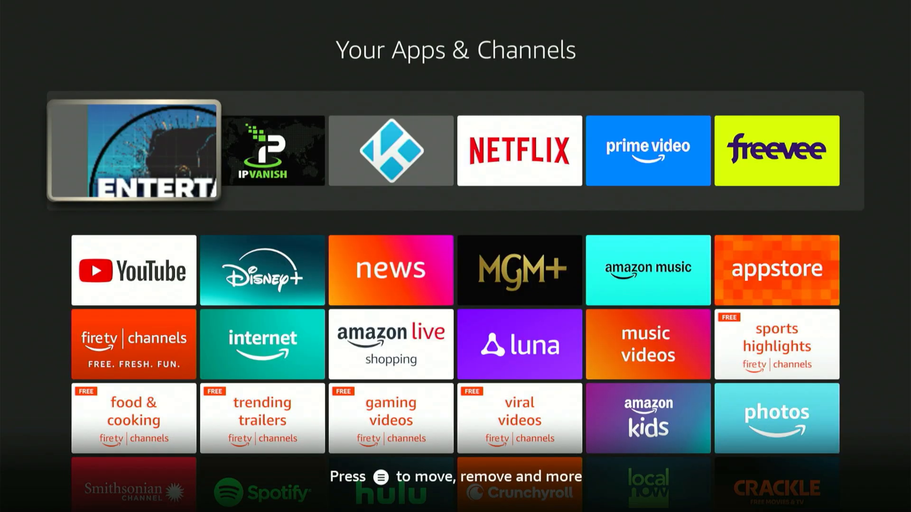
Launch Downloader from the Your Apps & Channels library.
{"action": "scroll", "scroll_direction": "down", "scroll_amount": 3}
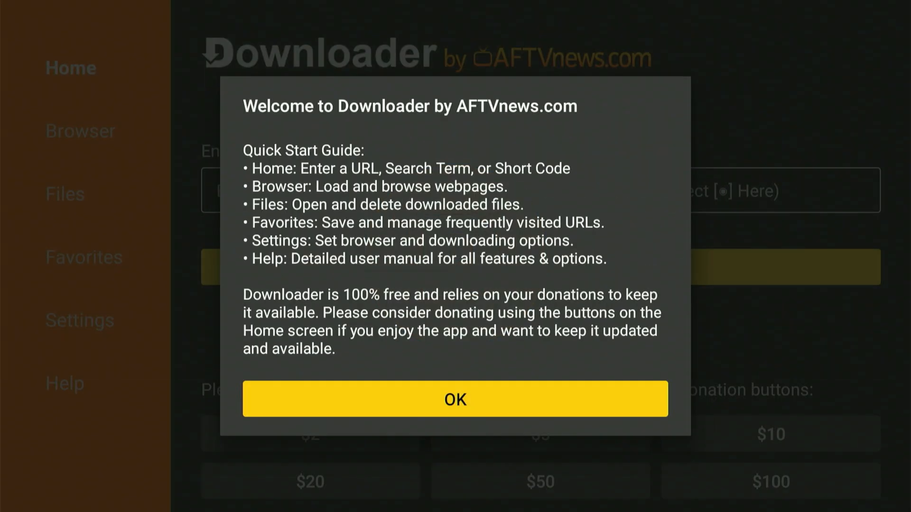
Dismiss Downloader's welcome guide and move to the URL entry field.
{"action": "left_click", "coordinate": [454, 399]}
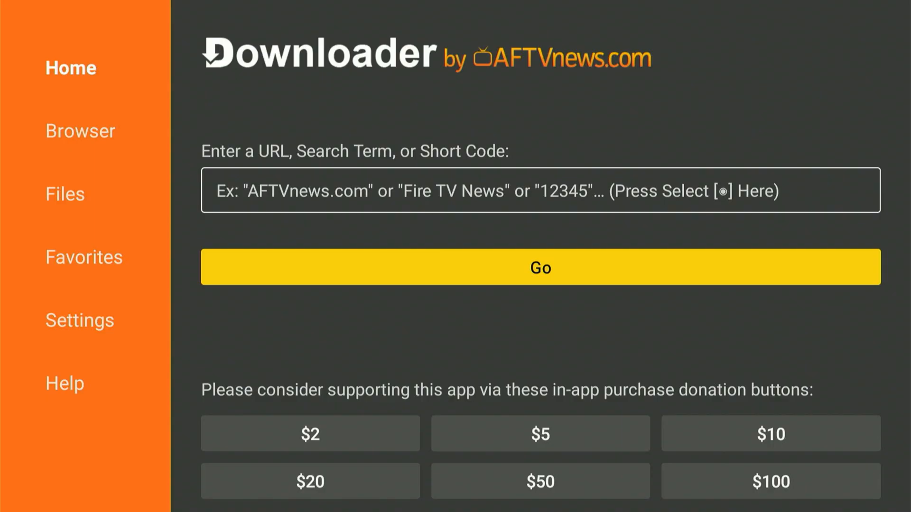
{"action": "left_click", "coordinate": [539, 190]}
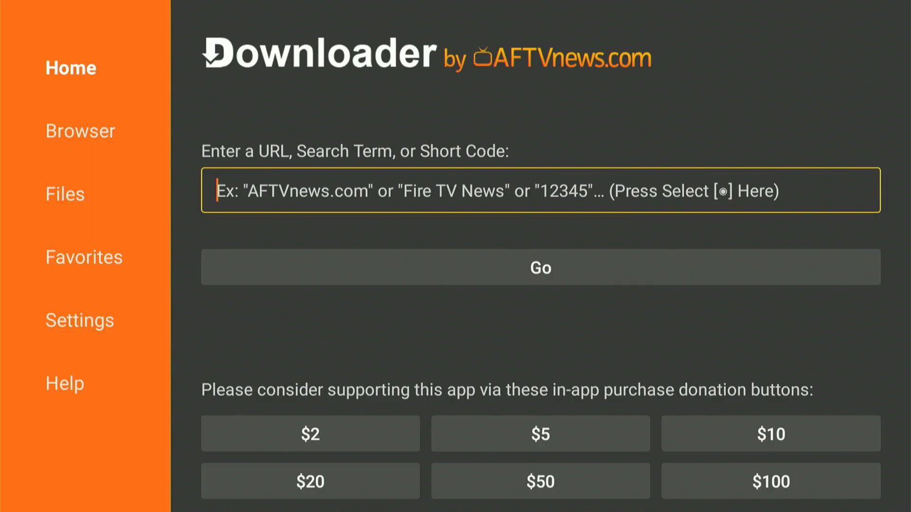
Enter the short code 3826020 in Downloader's address field and confirm it.
{"action": "left_click", "coordinate": [539, 190]}
{"action": "type", "text": "3"}
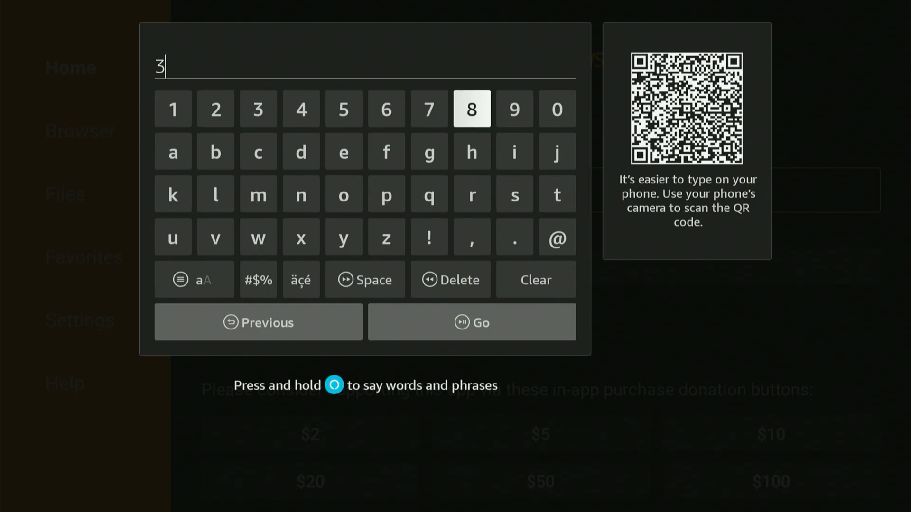
{"action": "left_click", "coordinate": [215, 109]}
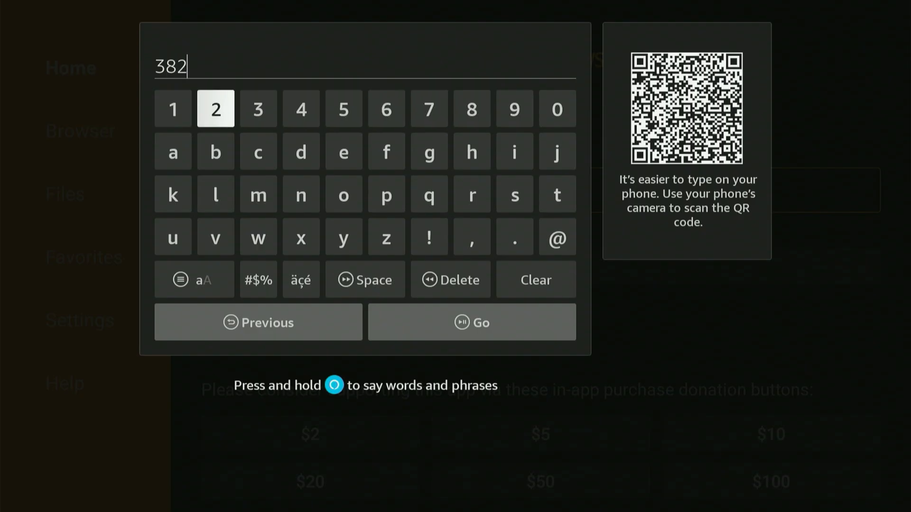
{"action": "left_click", "coordinate": [385, 108]}
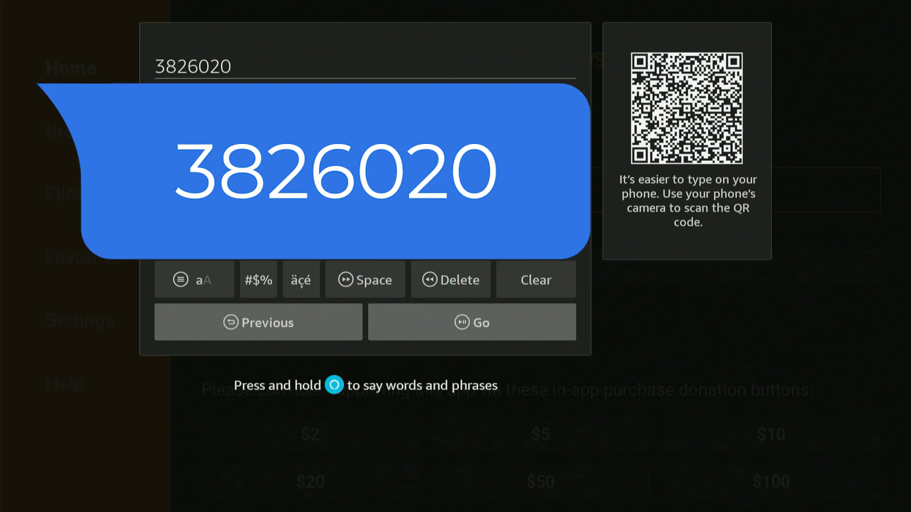
{"action": "mouse_move", "coordinate": [534, 278]}
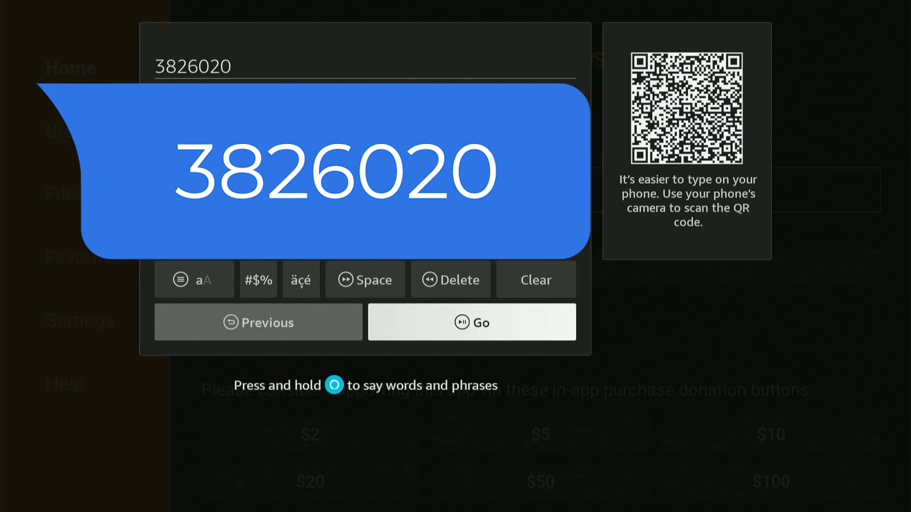
{"action": "left_click", "coordinate": [472, 323]}
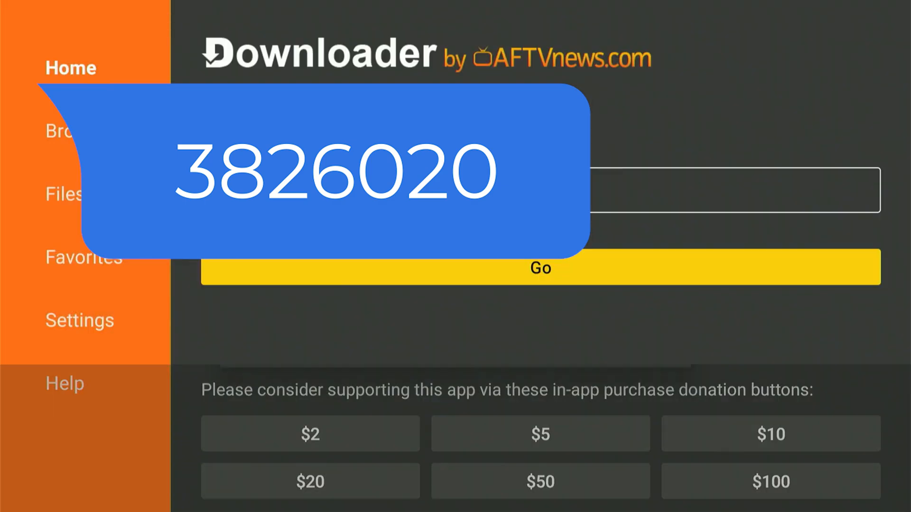
Download UL(1).apk from the code, install Unlinked and return to the Fire TV home screen.
{"action": "left_click", "coordinate": [538, 268]}
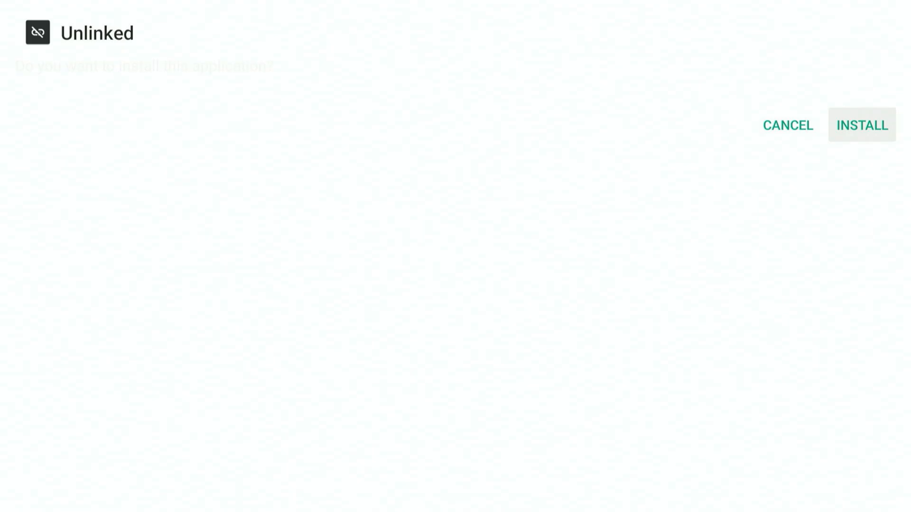
{"action": "left_click", "coordinate": [861, 125]}
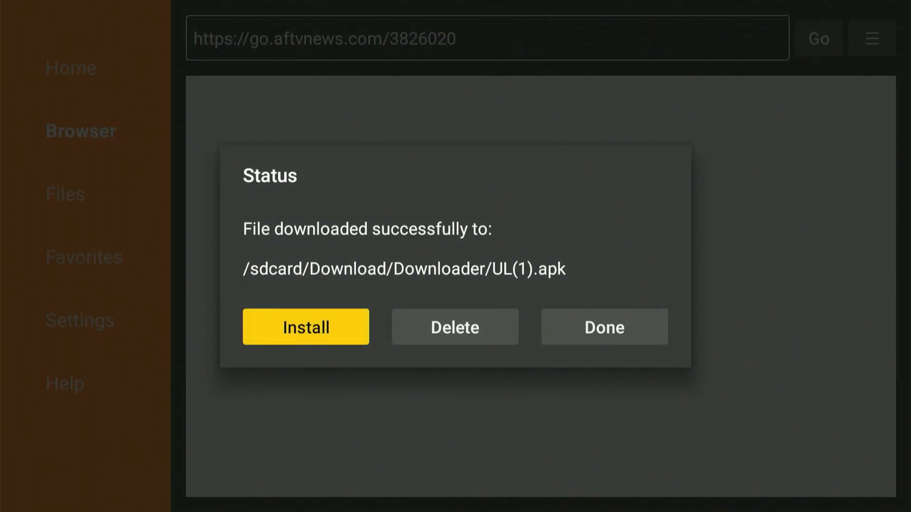
{"action": "left_click", "coordinate": [454, 326]}
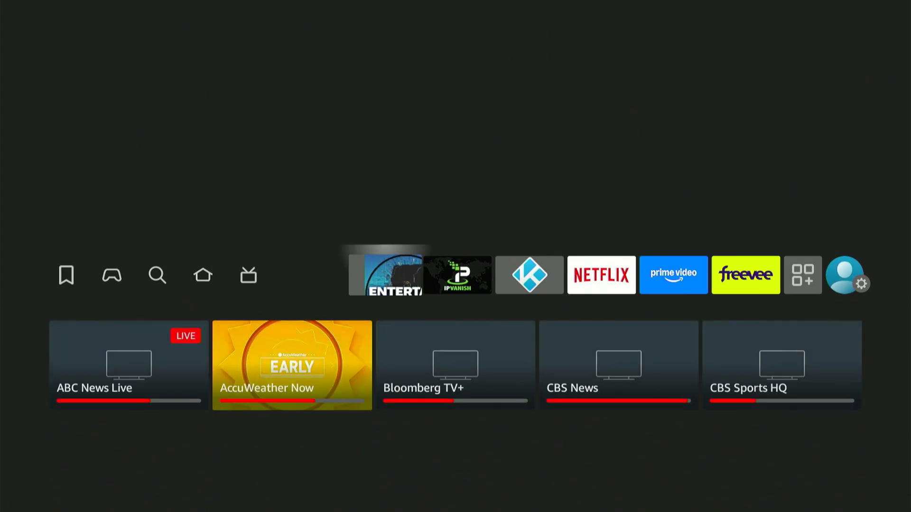
Turn Unlinked ON in My Fire TV's Install Unknown Apps list.
{"action": "left_click", "coordinate": [746, 275]}
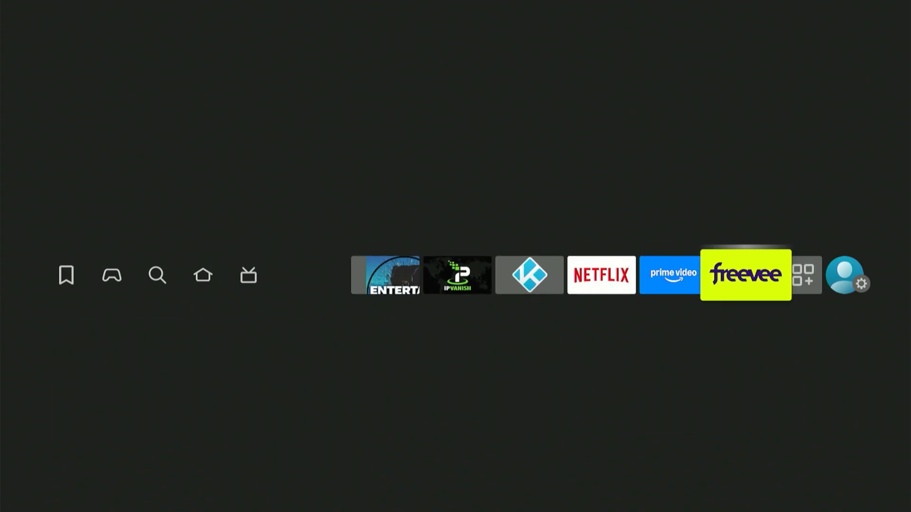
{"action": "left_click", "coordinate": [848, 276]}
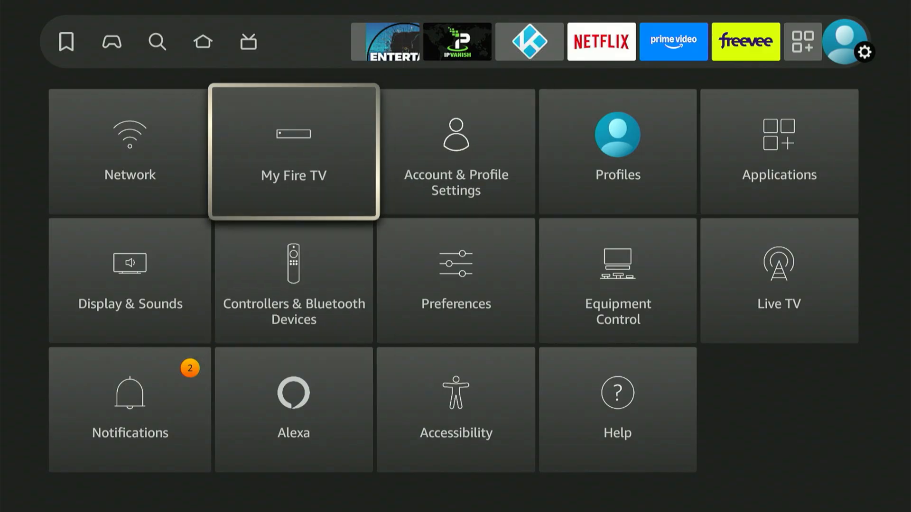
{"action": "left_click", "coordinate": [293, 152]}
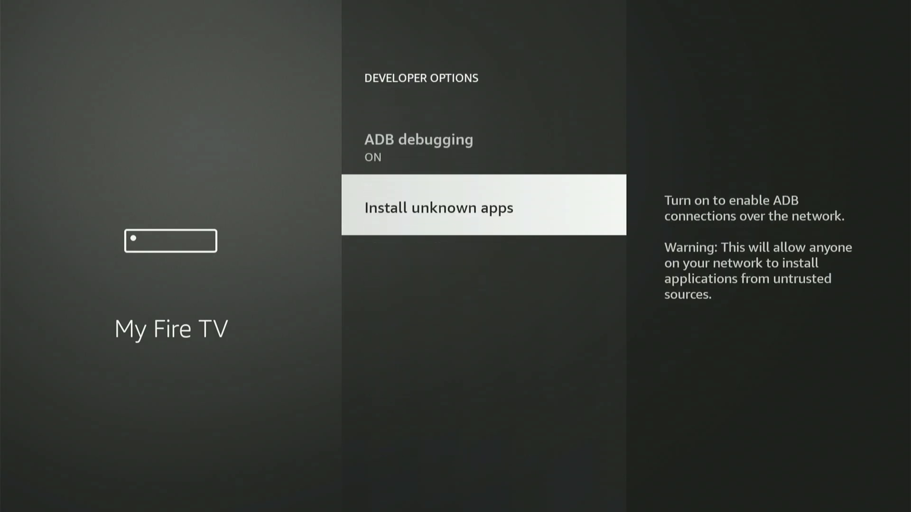
{"action": "left_click", "coordinate": [438, 208]}
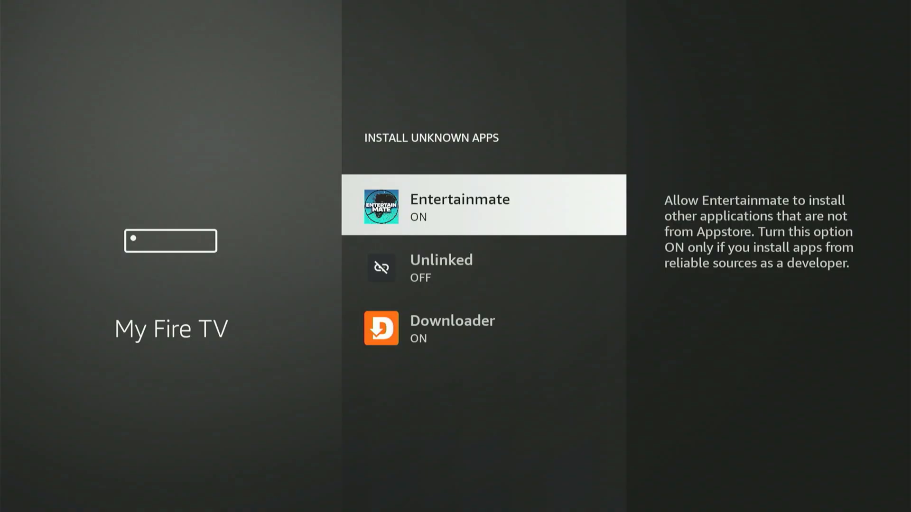
{"action": "scroll", "scroll_direction": "down", "scroll_amount": 3}
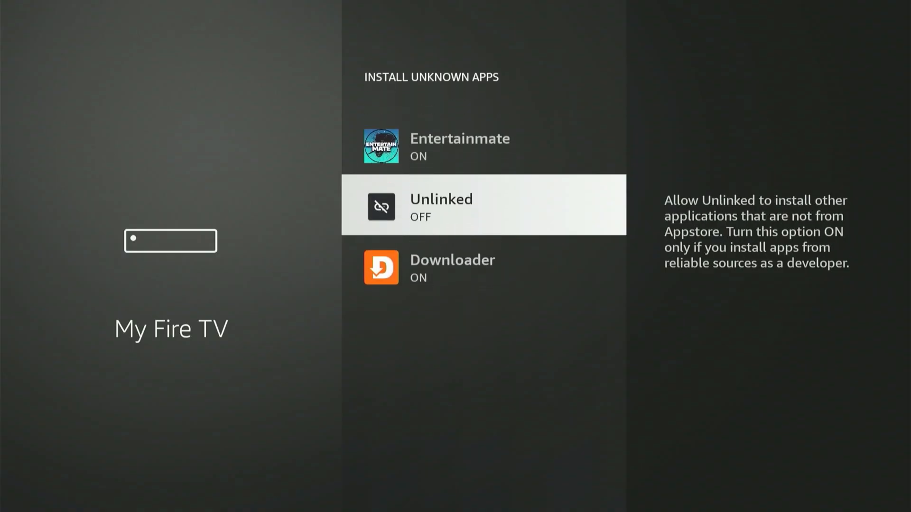
{"action": "left_click", "coordinate": [483, 205]}
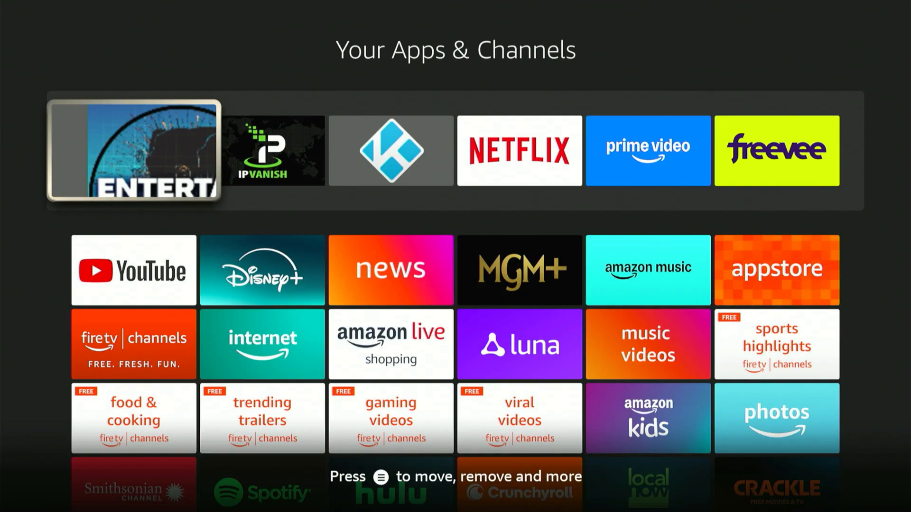
Scroll through the apps collection to reach and launch Unlinked.
{"action": "scroll", "scroll_direction": "down", "scroll_amount": 3}
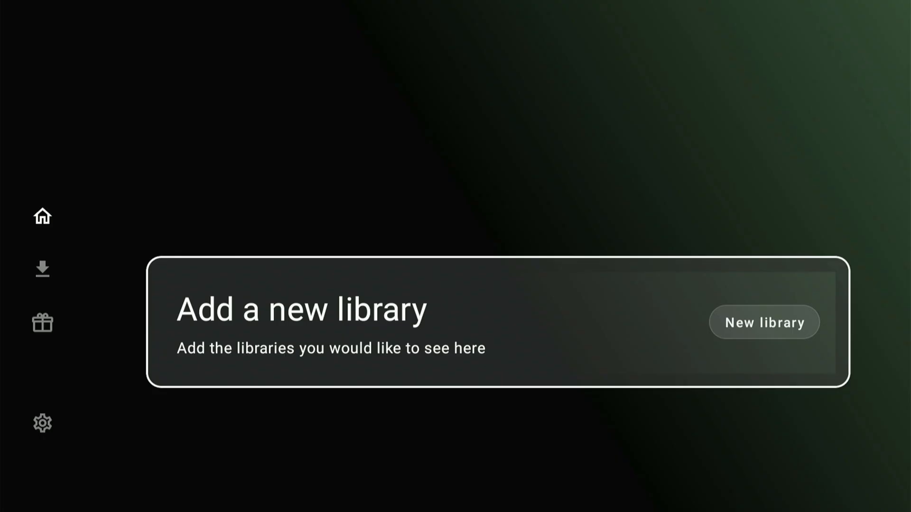
Start a new library entry, bringing up the code keyboard.
{"action": "left_click", "coordinate": [762, 322]}
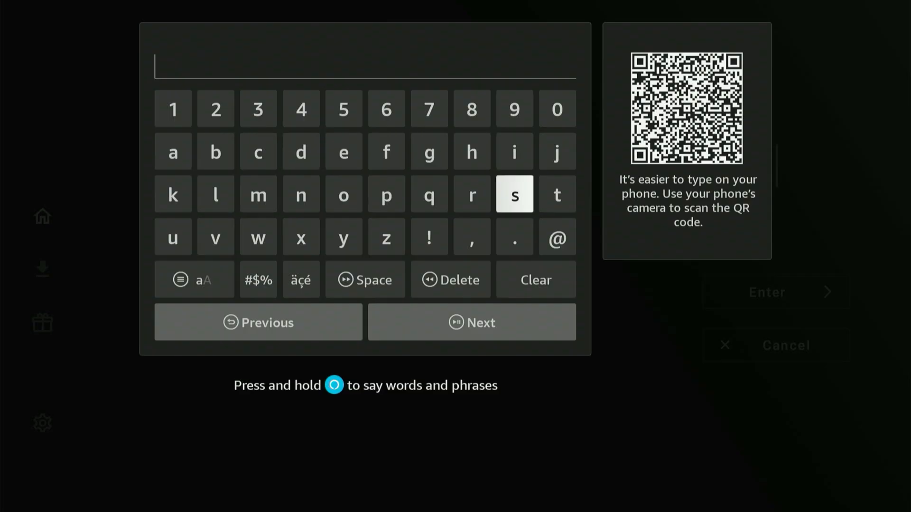
{"action": "mouse_move", "coordinate": [344, 109]}
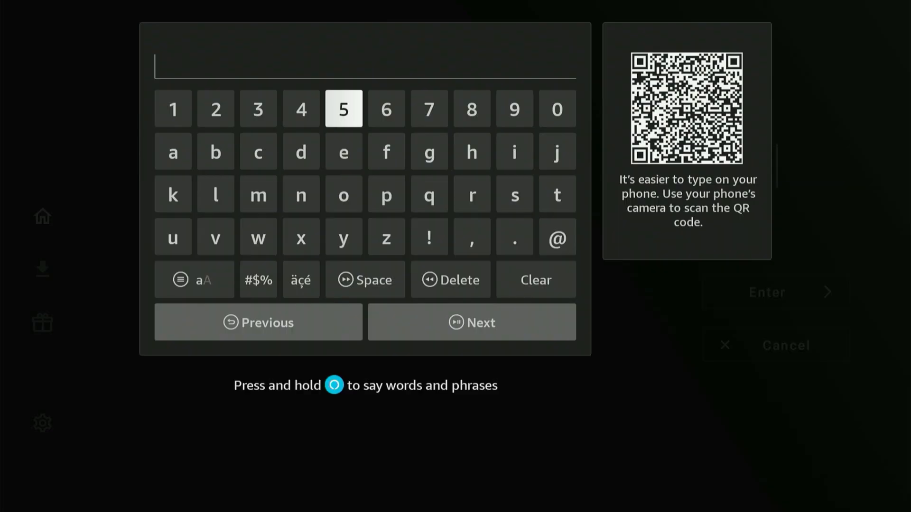
Enter the library code 'everything' into the code field.
{"action": "left_click", "coordinate": [343, 152]}
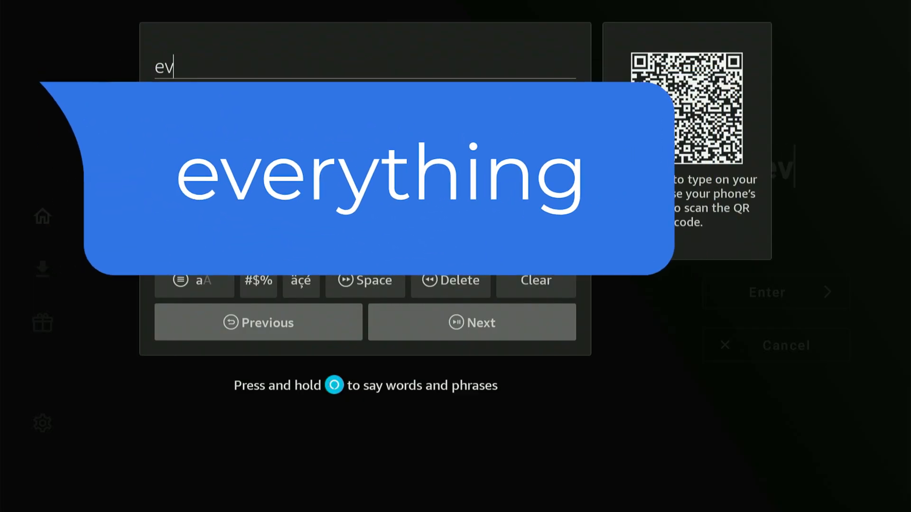
{"action": "type", "text": "ery"}
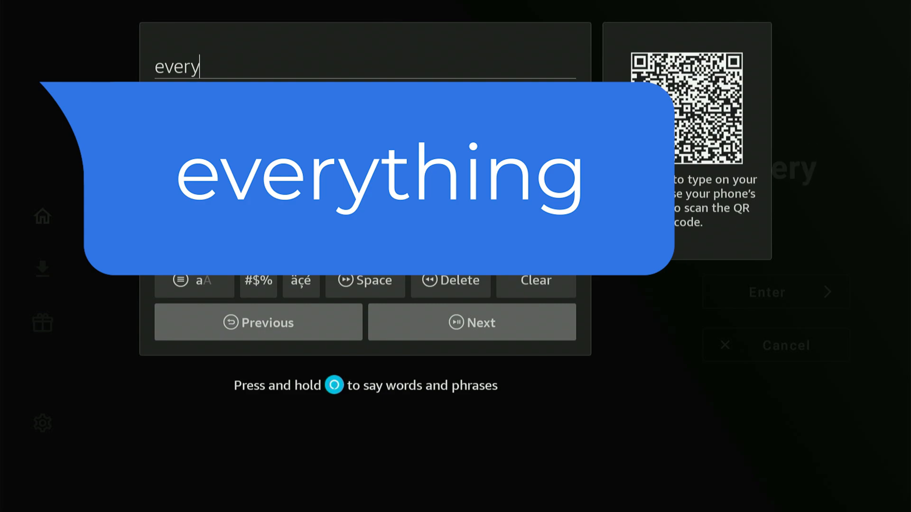
{"action": "type", "text": "t"}
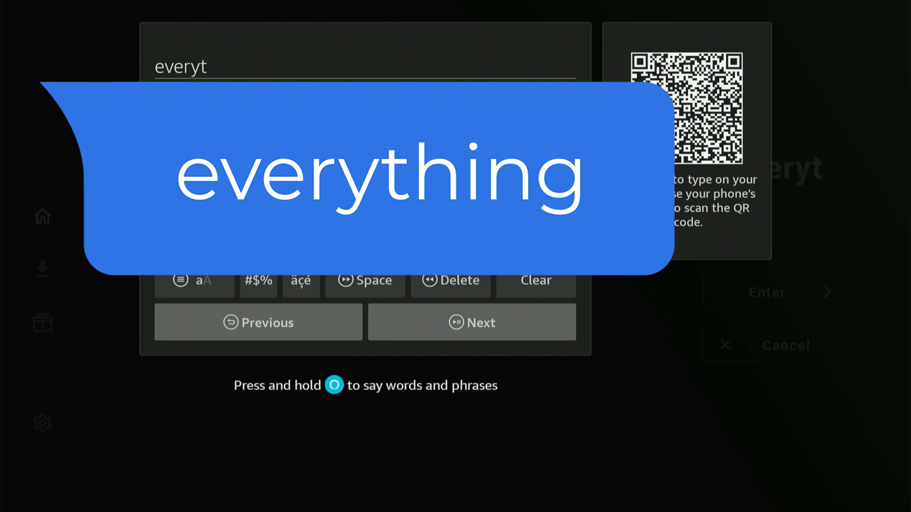
{"action": "type", "text": "hi"}
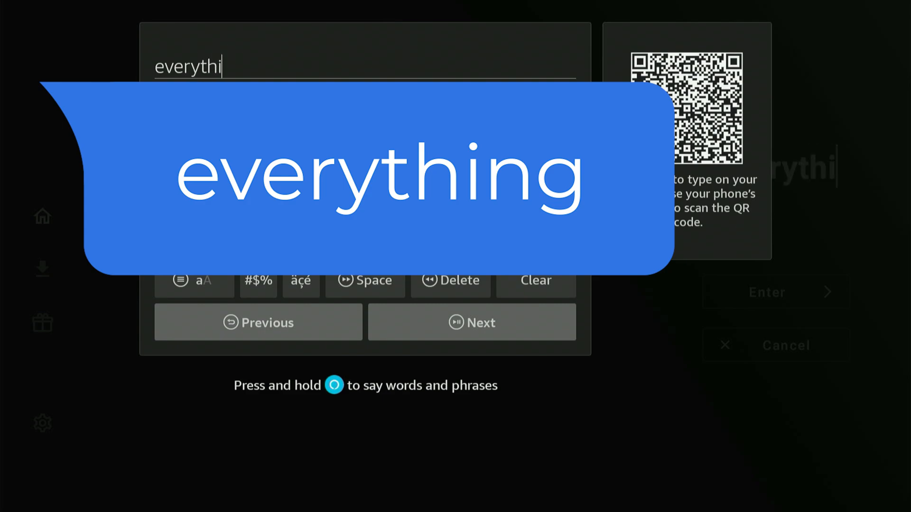
{"action": "type", "text": "ng"}
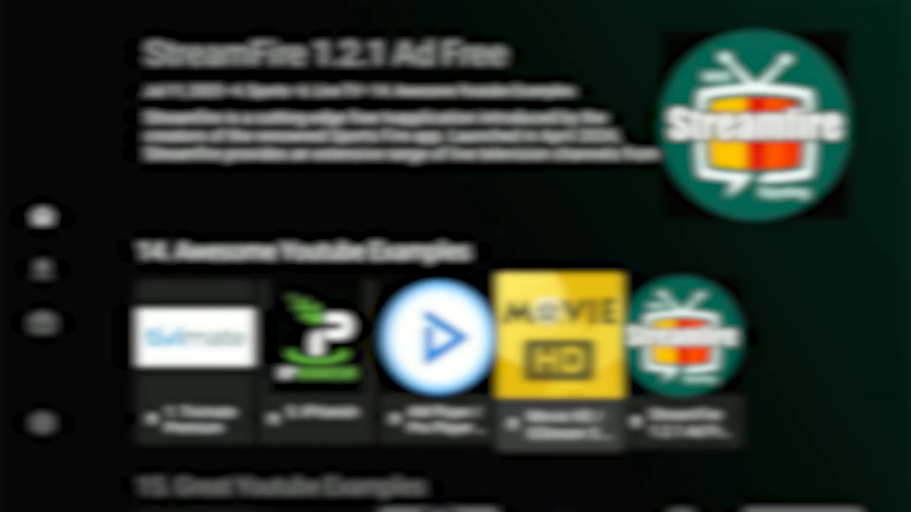
Select an app entry from the everything library's catalogue.
{"action": "left_click", "coordinate": [194, 348]}
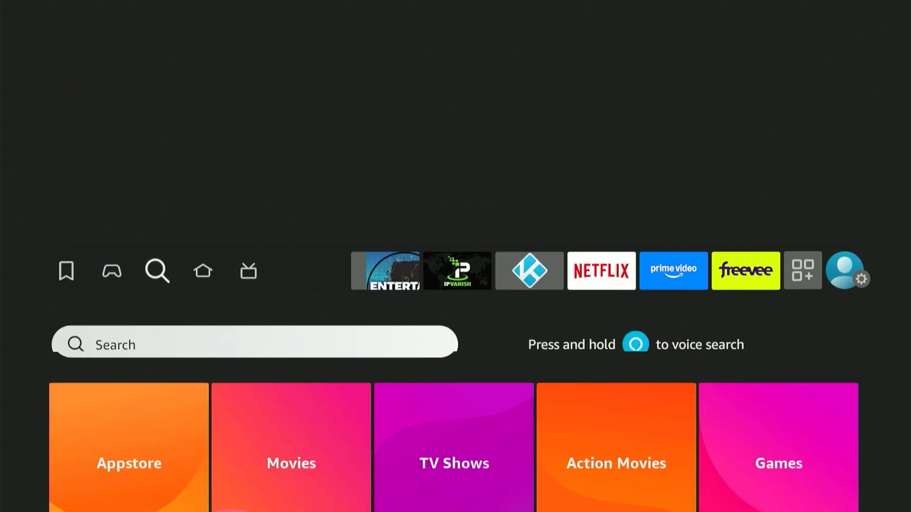
Search for Ipvanish, choose its suggestion and launch IPVanish VPN from its listing.
{"action": "left_click", "coordinate": [156, 271]}
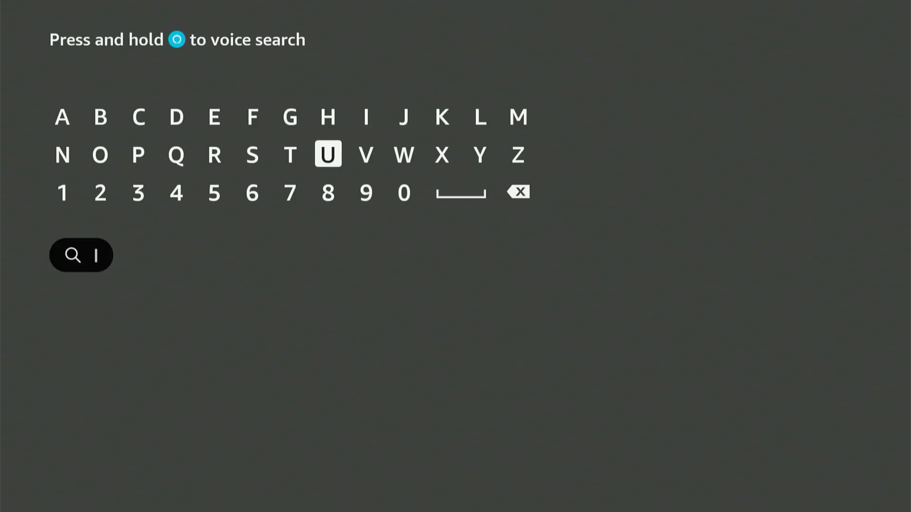
{"action": "left_click", "coordinate": [137, 155]}
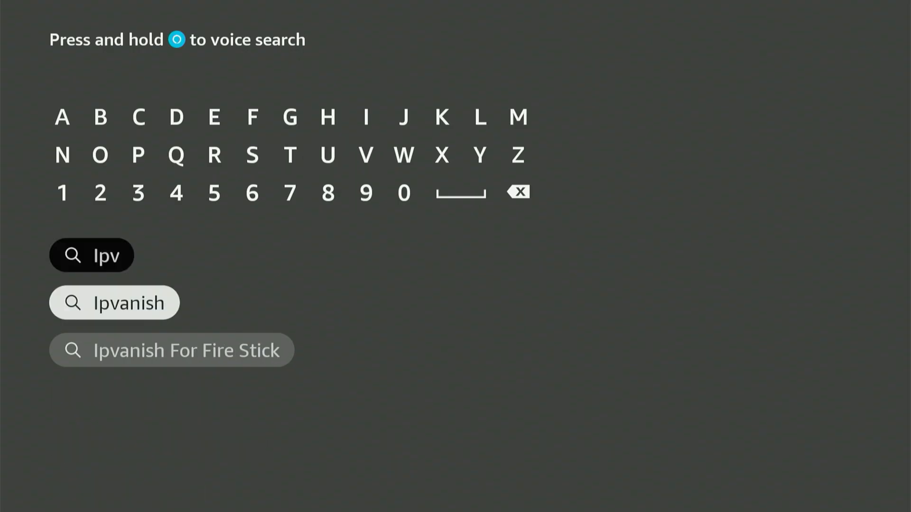
{"action": "left_click", "coordinate": [114, 302]}
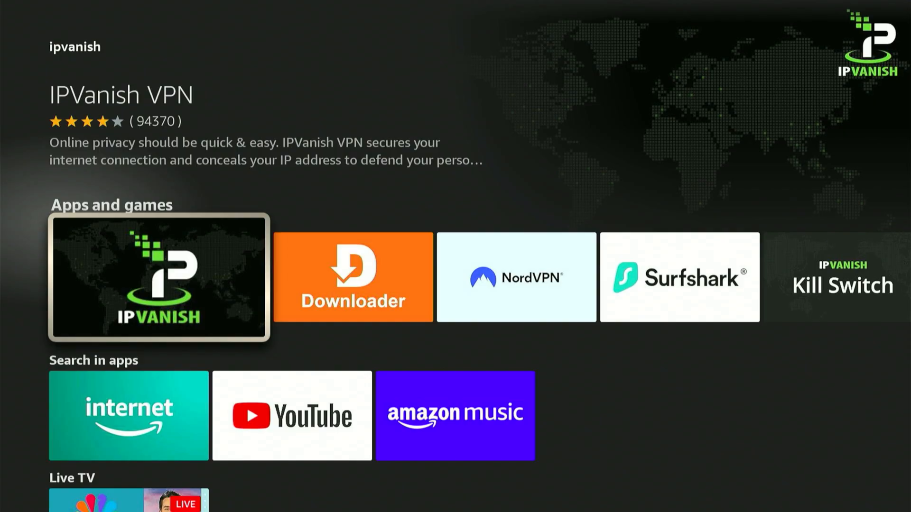
{"action": "left_click", "coordinate": [158, 278]}
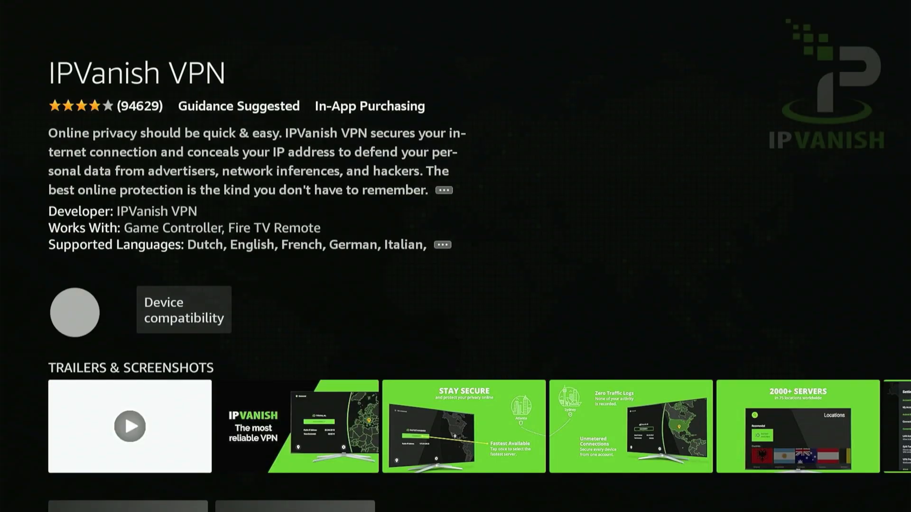
{"action": "left_click", "coordinate": [74, 312]}
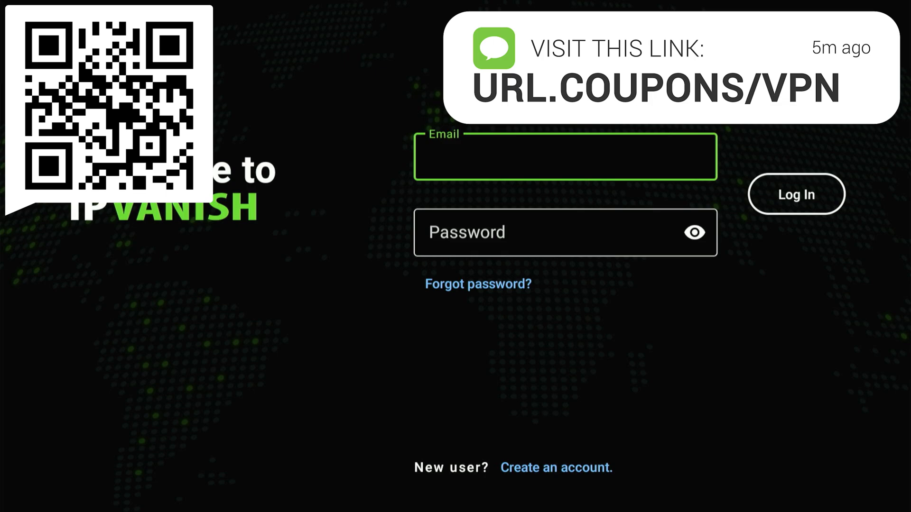
{"action": "left_click", "coordinate": [563, 157]}
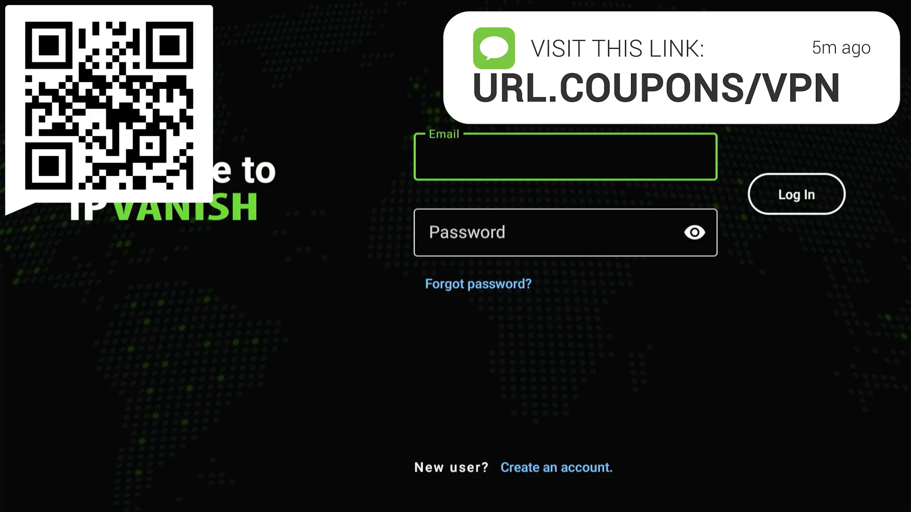
{"action": "left_click", "coordinate": [564, 155]}
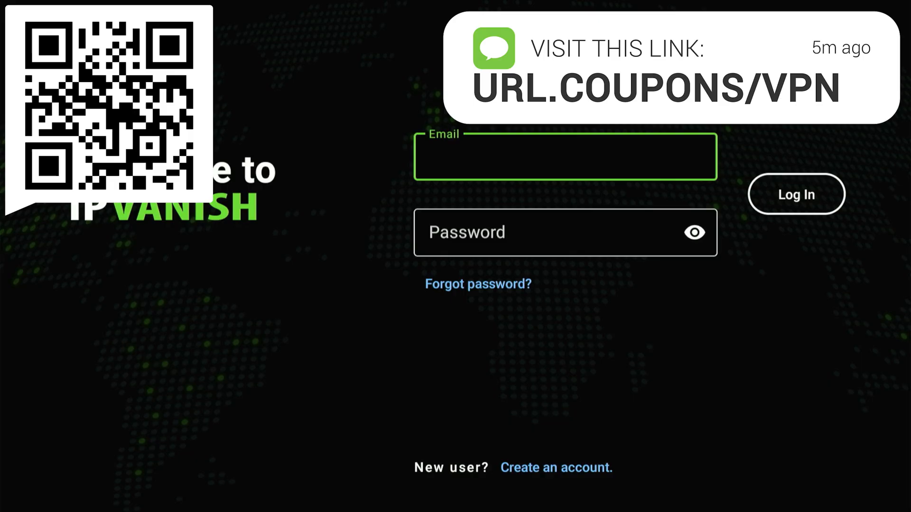
{"action": "left_click", "coordinate": [566, 157]}
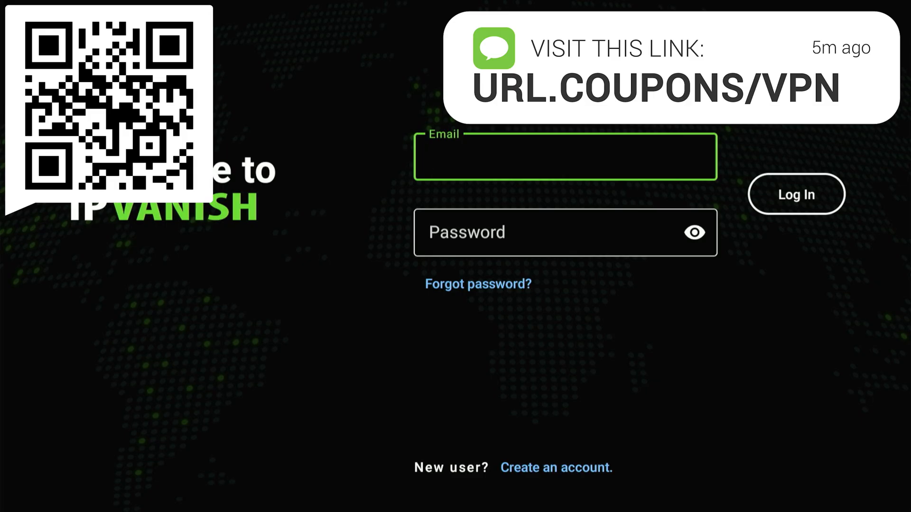
{"action": "left_click", "coordinate": [564, 157]}
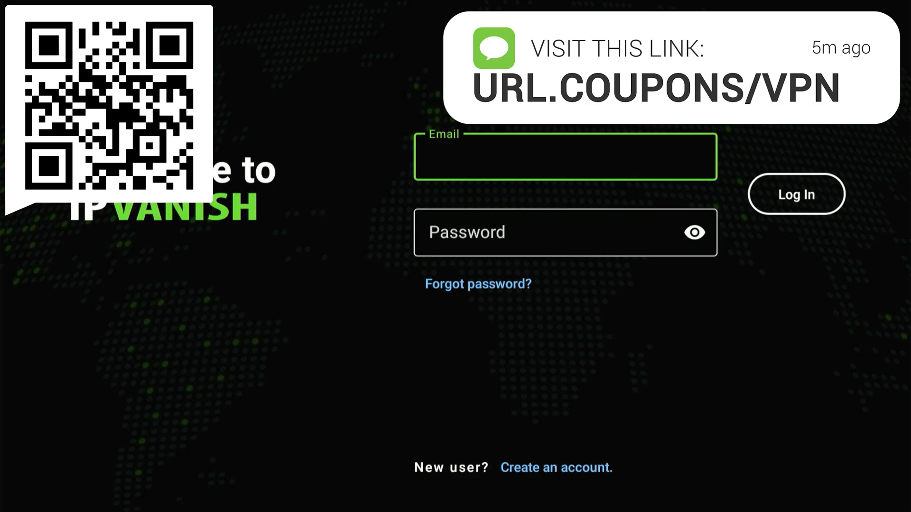
Enter the account email and sign in to IPVanish, connecting to the United States.
{"action": "left_click", "coordinate": [566, 157]}
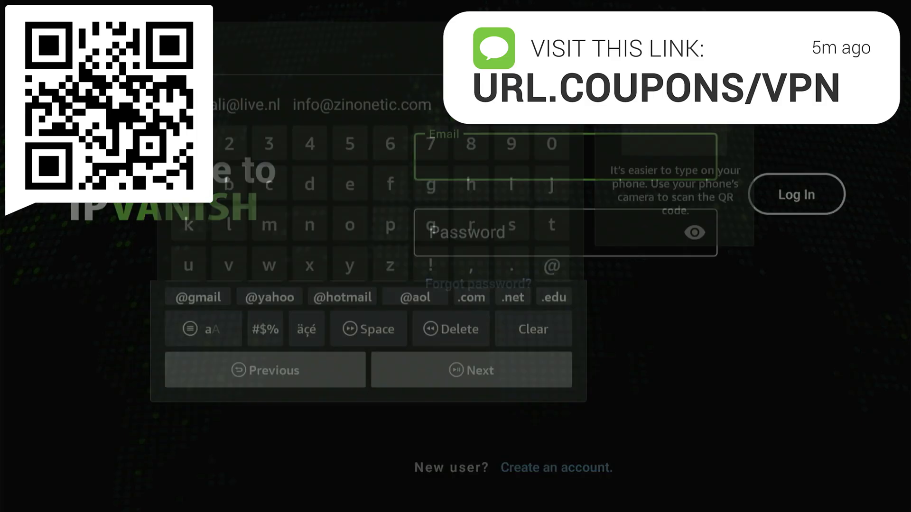
{"action": "left_click", "coordinate": [795, 193]}
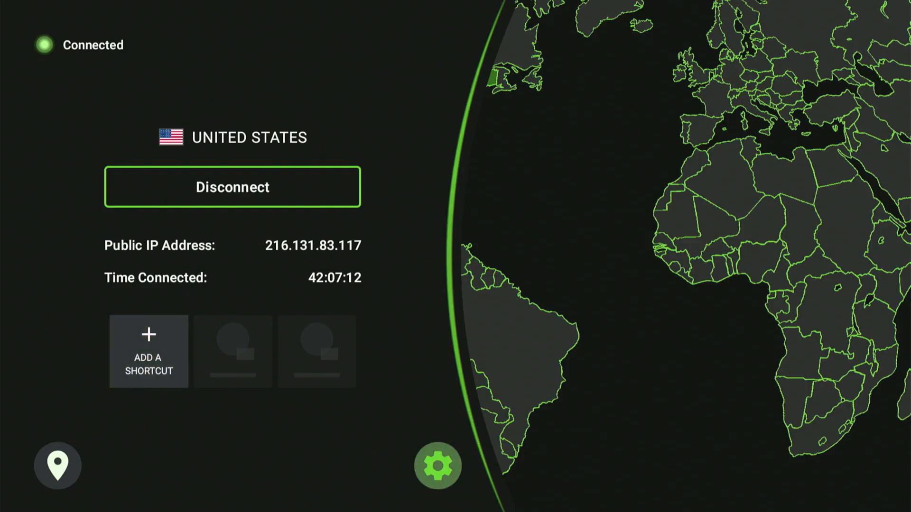
{"action": "left_click", "coordinate": [437, 467]}
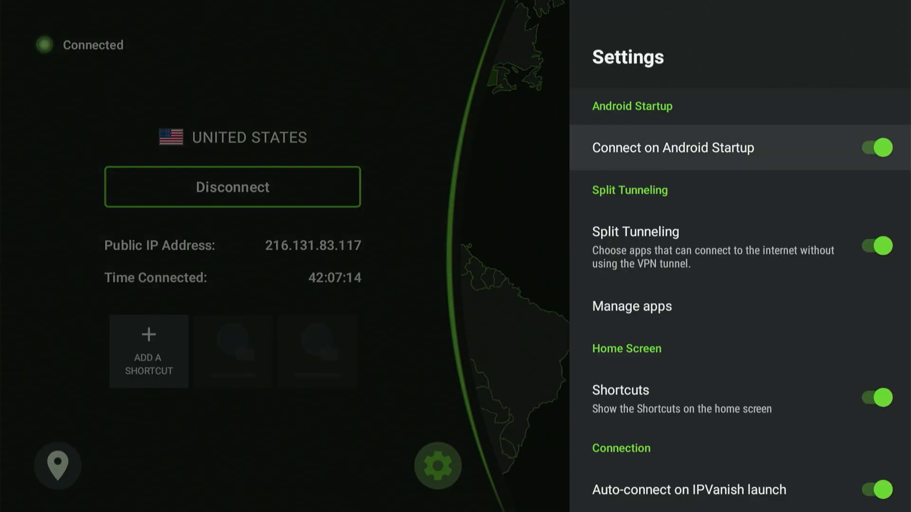
Turn off Connect on Android Startup and Auto-connect on IPVanish launch in Settings.
{"action": "left_click", "coordinate": [874, 148]}
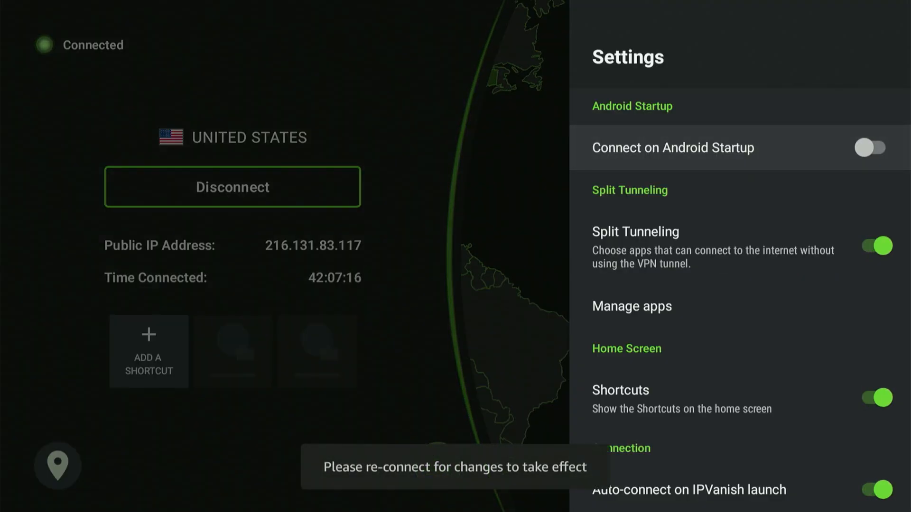
{"action": "left_click", "coordinate": [871, 147]}
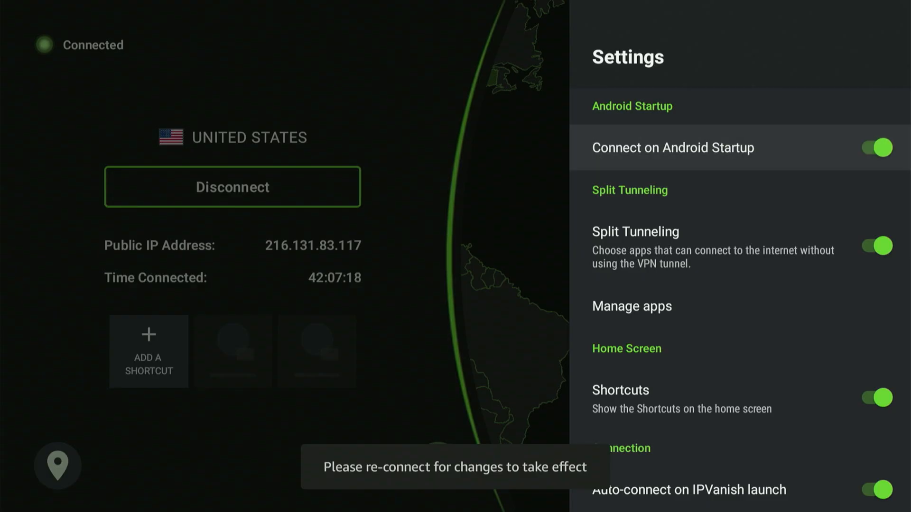
{"action": "left_click", "coordinate": [873, 148]}
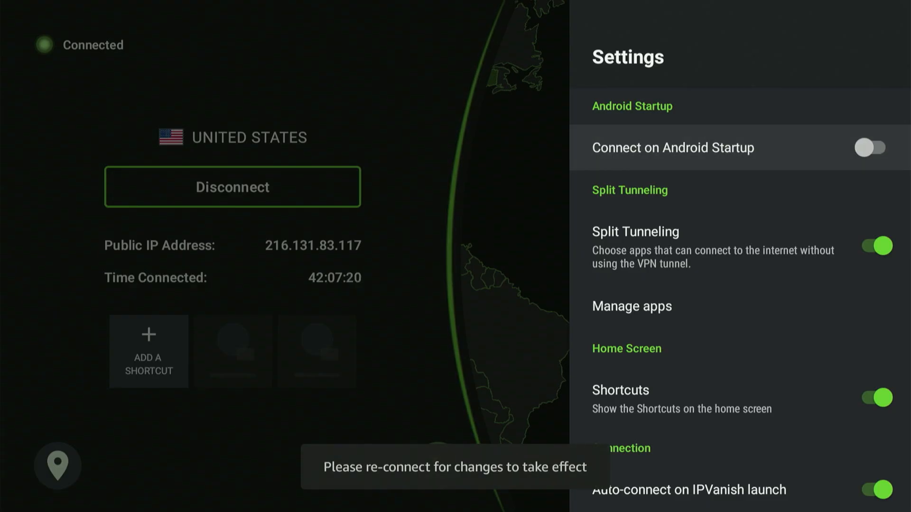
{"action": "scroll", "scroll_direction": "down", "scroll_amount": 3}
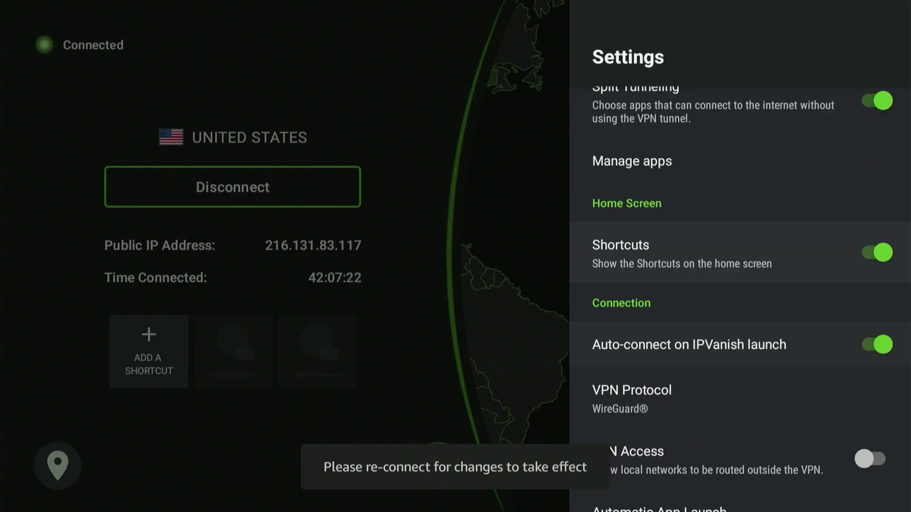
{"action": "left_click", "coordinate": [870, 300]}
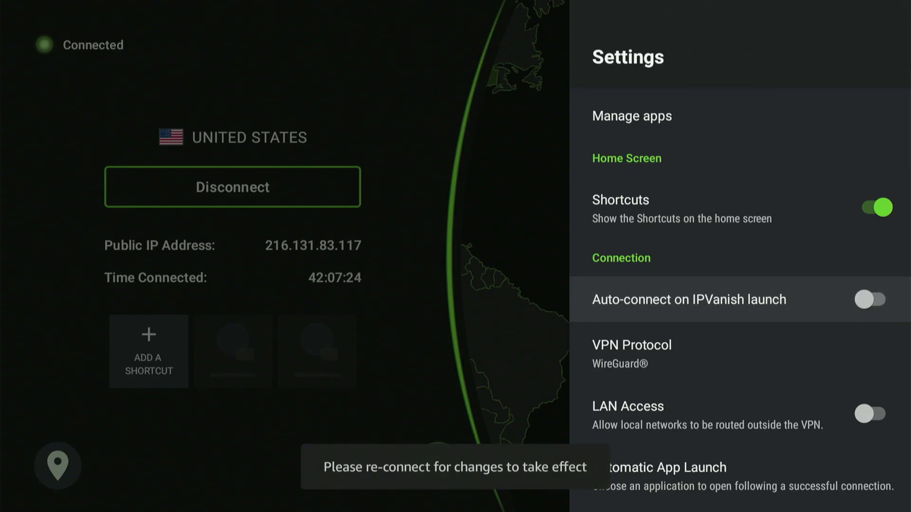
{"action": "left_click", "coordinate": [870, 299]}
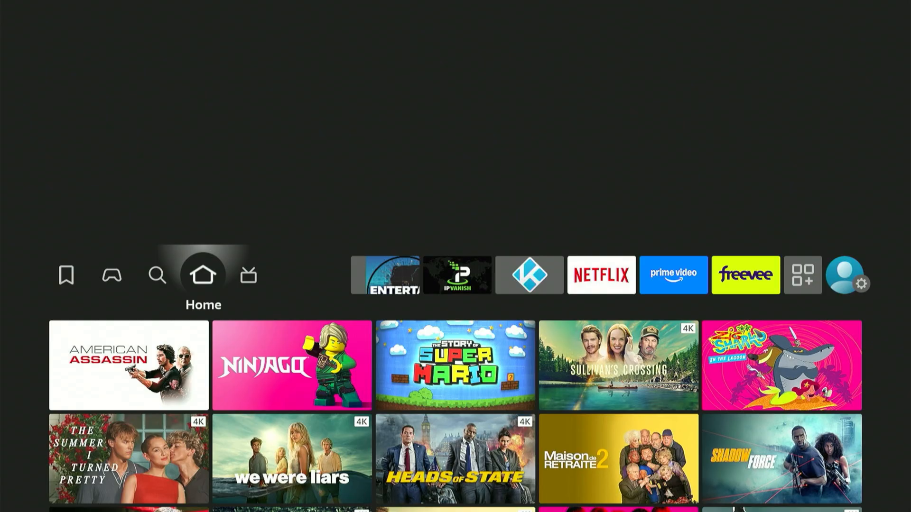
Launch Unlinked from the Fire TV home screen into its library catalogue.
{"action": "left_click", "coordinate": [746, 275]}
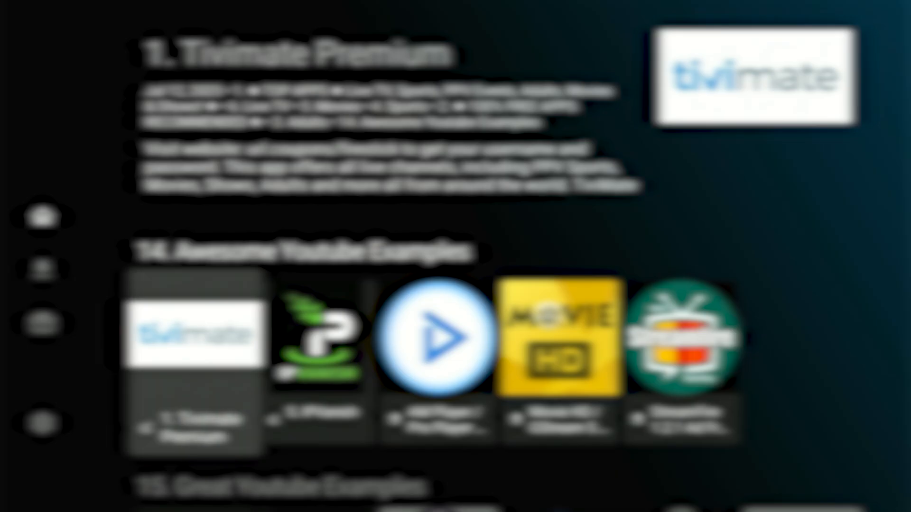
Download StreamFire 1.2.1 Ad Free and install it from the Download completed prompt.
{"action": "left_click", "coordinate": [560, 343]}
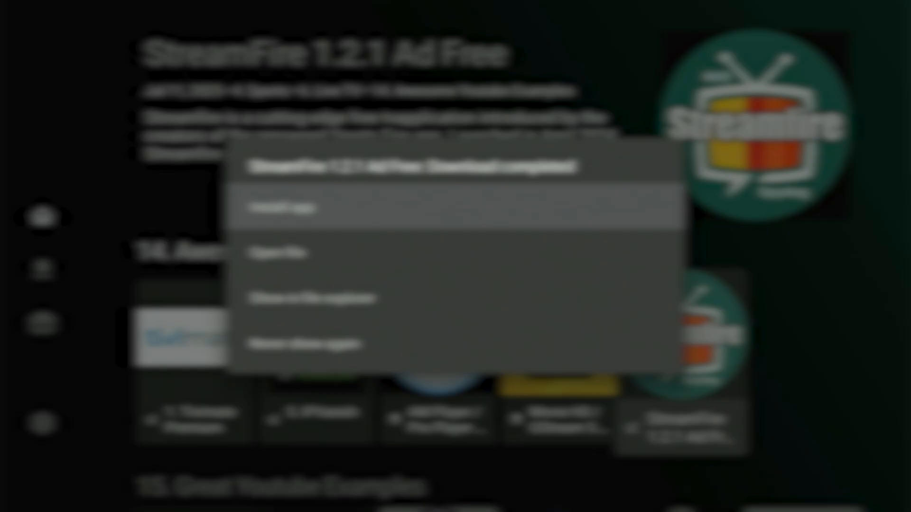
{"action": "left_click", "coordinate": [290, 209]}
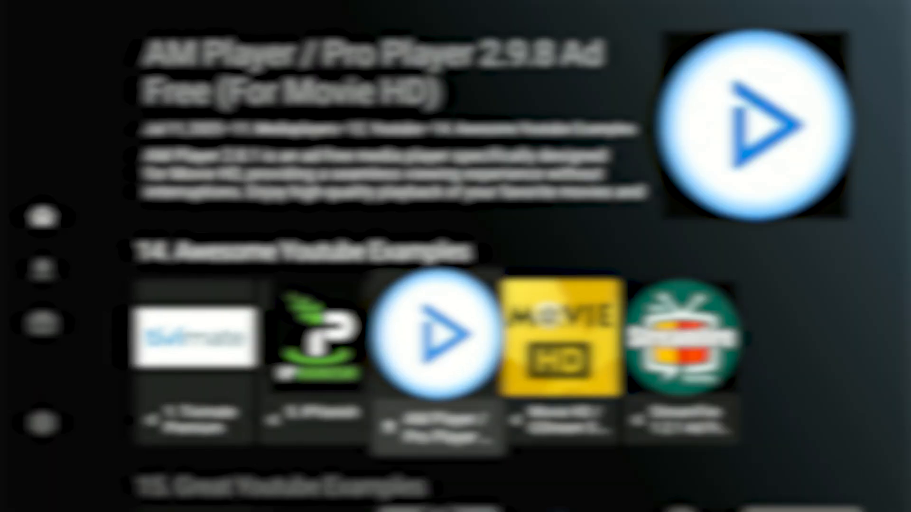
Download and install AM Player / Pro Player 2.9.8 and Movie HD / GStream 5.5.0.
{"action": "left_click", "coordinate": [559, 343]}
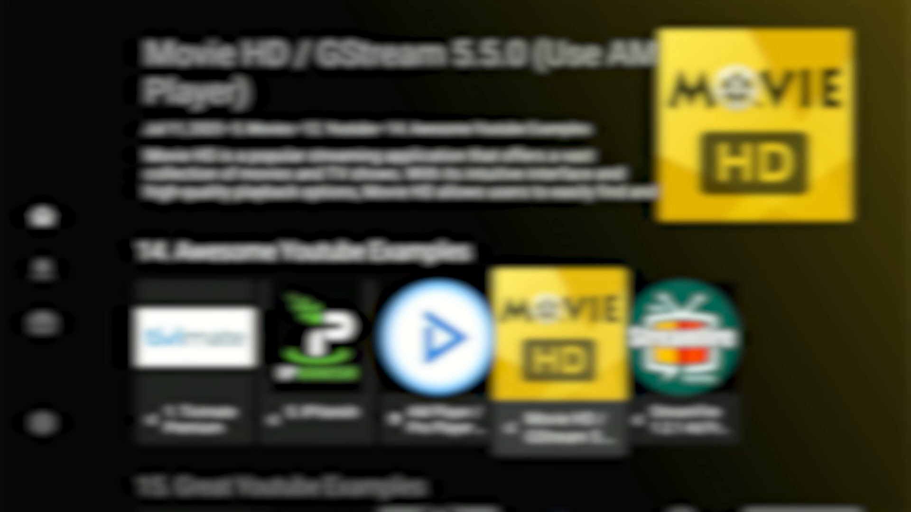
{"action": "left_click", "coordinate": [429, 342]}
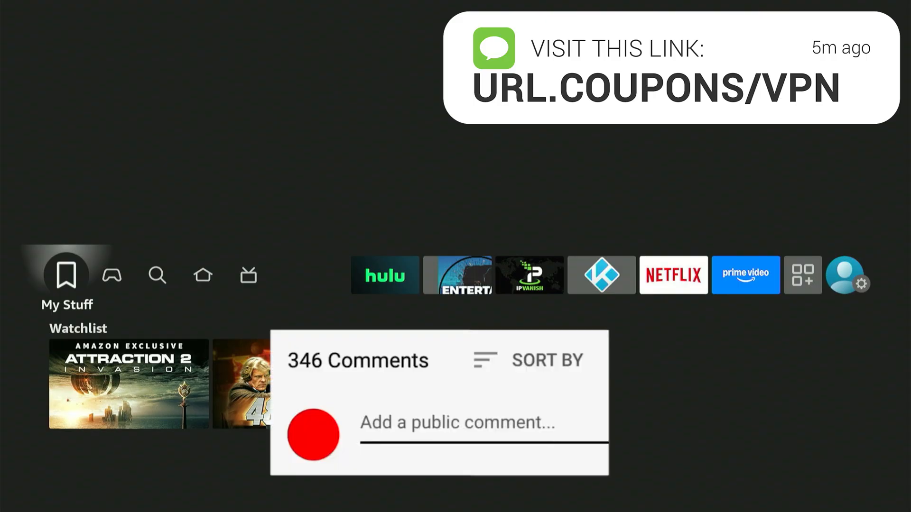
Write the comment 'Great vid' over the Fire TV home screen.
{"action": "type", "text": "Great vid"}
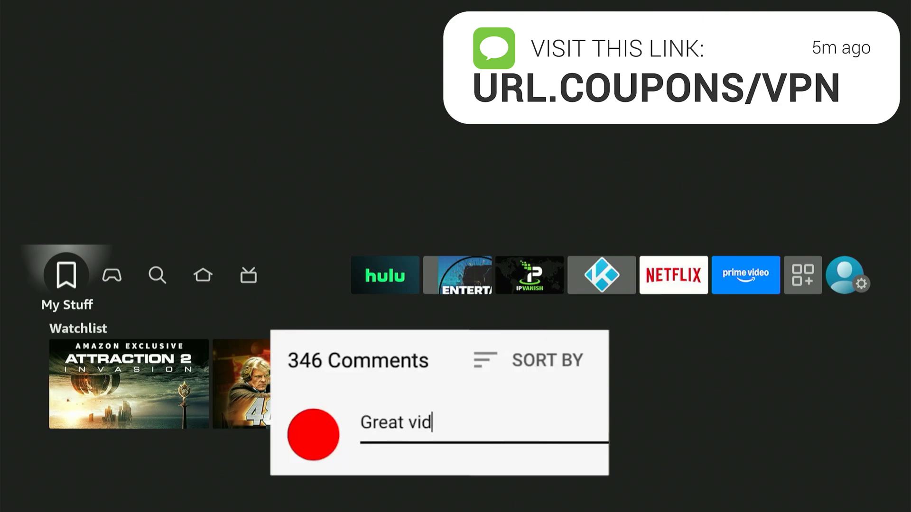